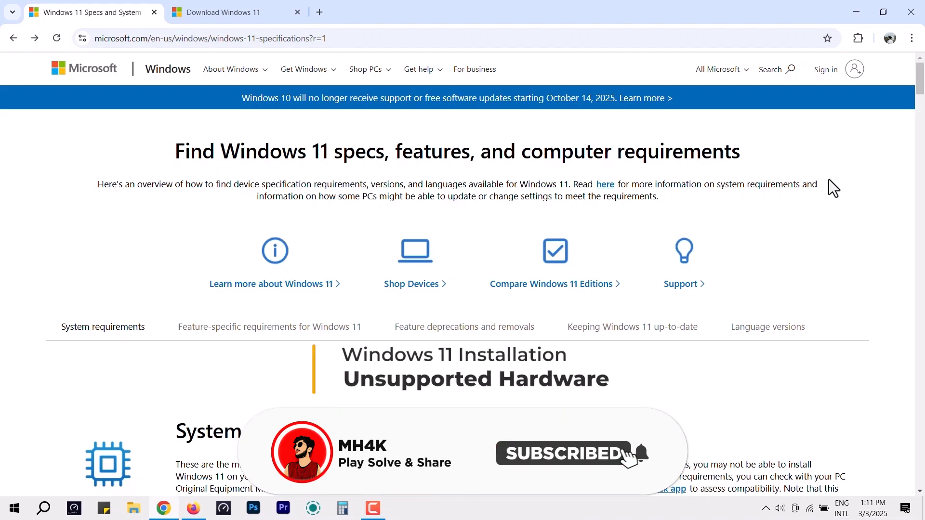
Scroll the Windows 11 specifications page down to the System requirements section
scroll("down", 3)
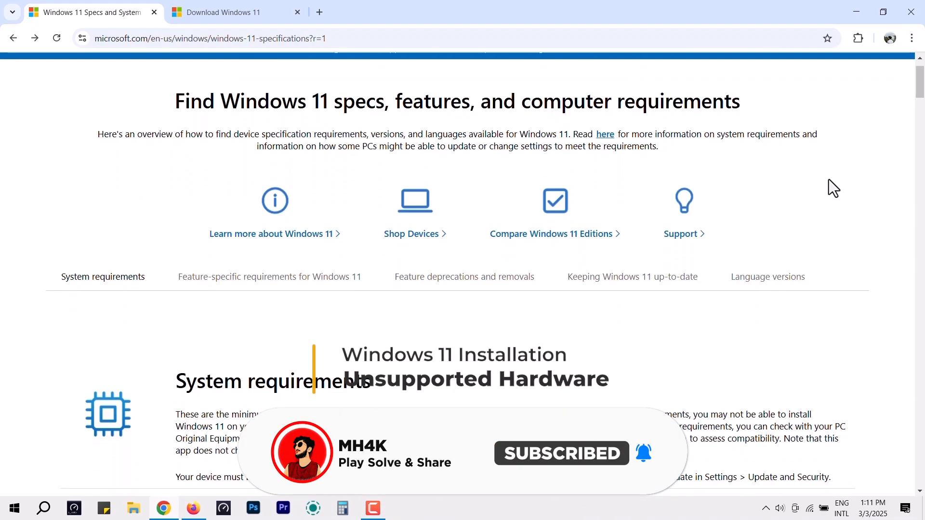
scroll("down", 3)
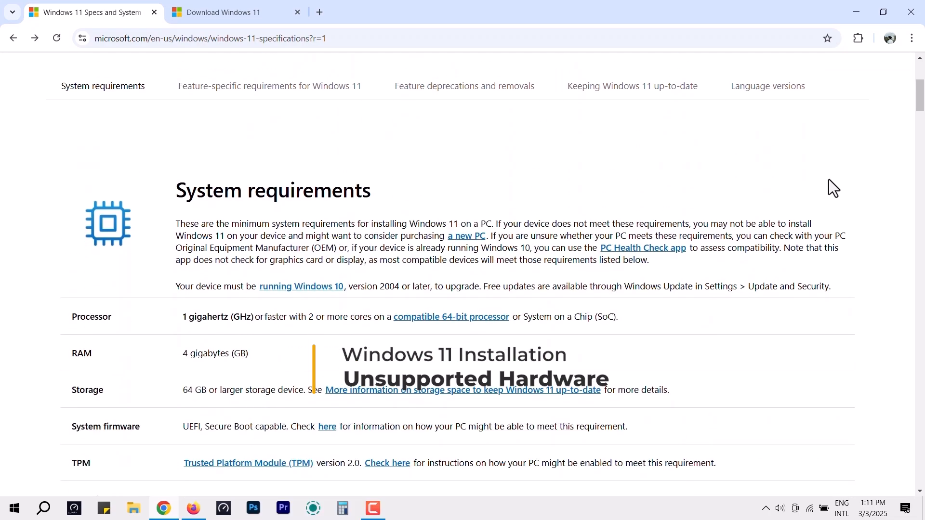
mouse_move(369, 185)
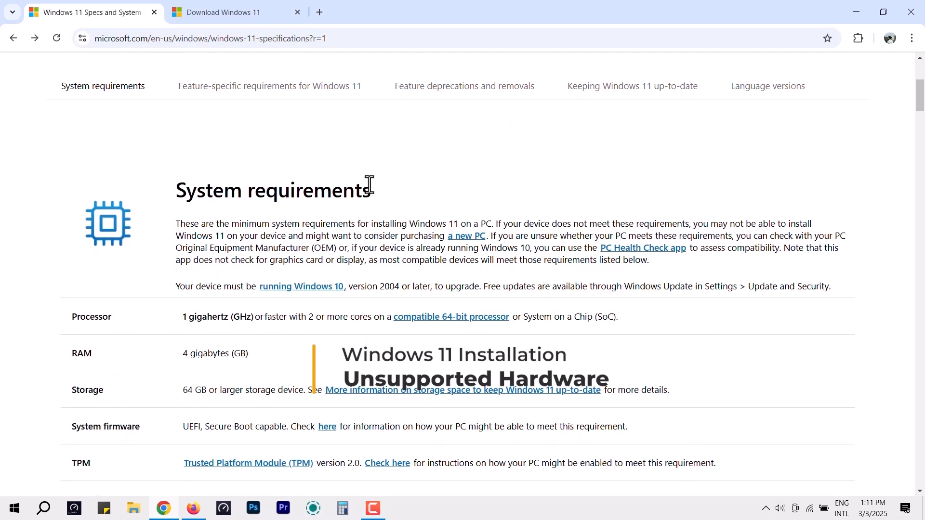
scroll("down", 3)
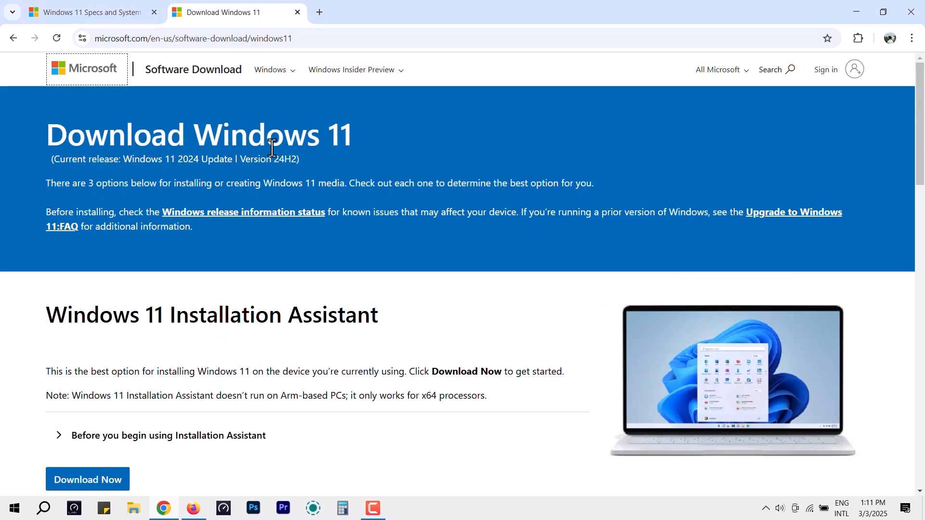
Scroll to the ISO section and generate the 64-bit Windows 11 English International download link
scroll("down", 3)
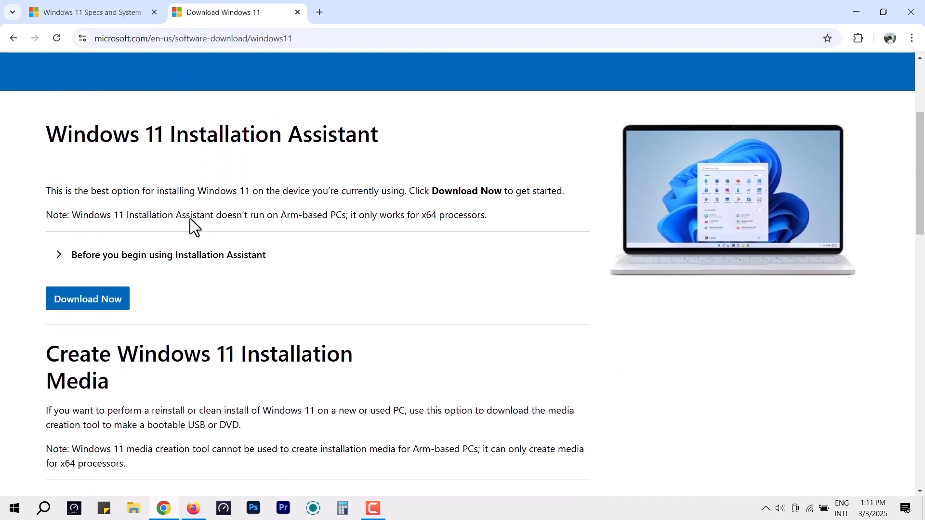
scroll("down", 3)
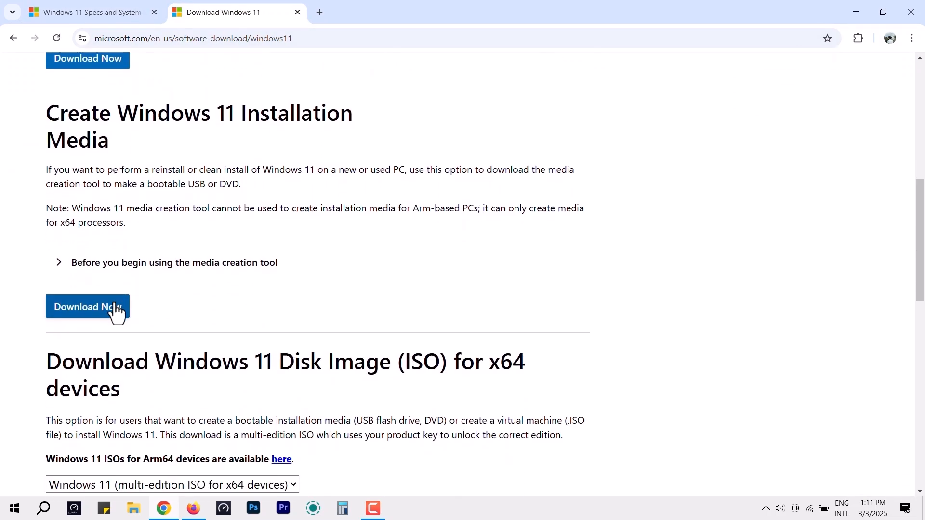
left_click(87, 306)
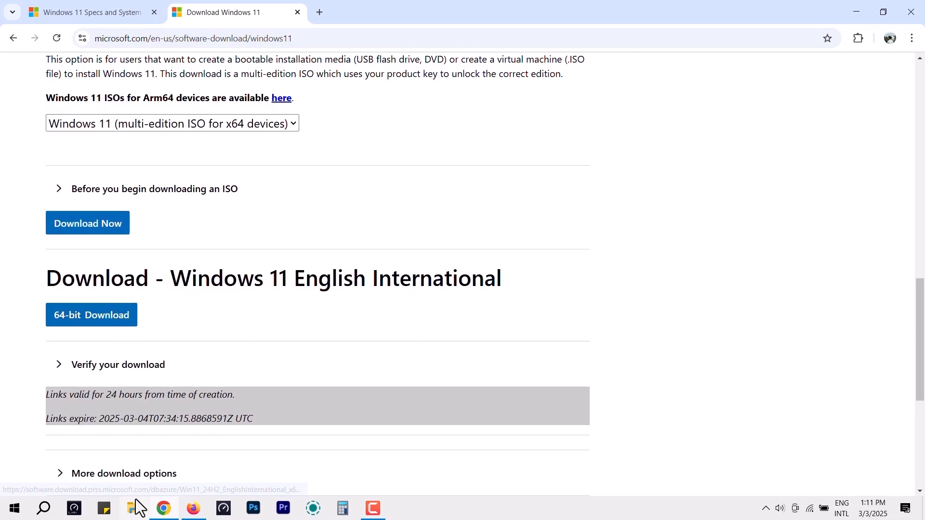
Mount the downloaded Windows 11 ISO from the Downloads folder
left_click(133, 511)
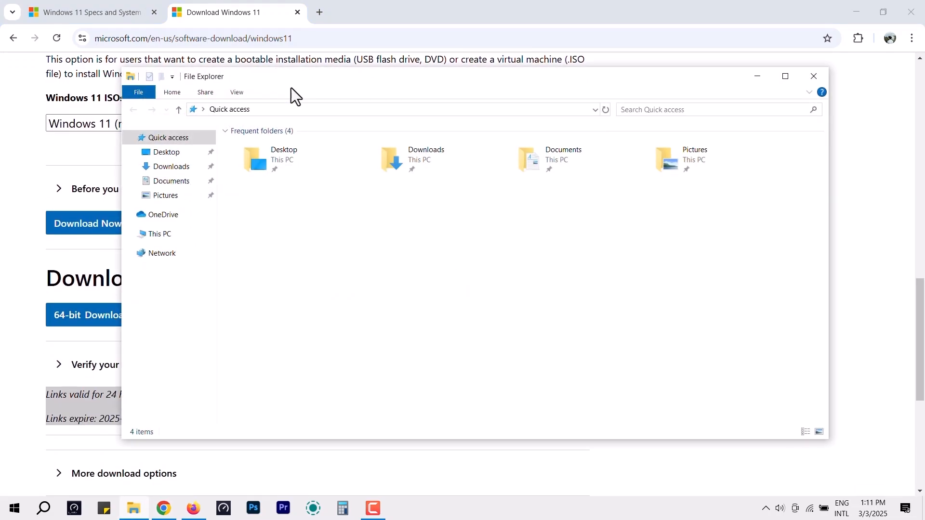
left_click(172, 165)
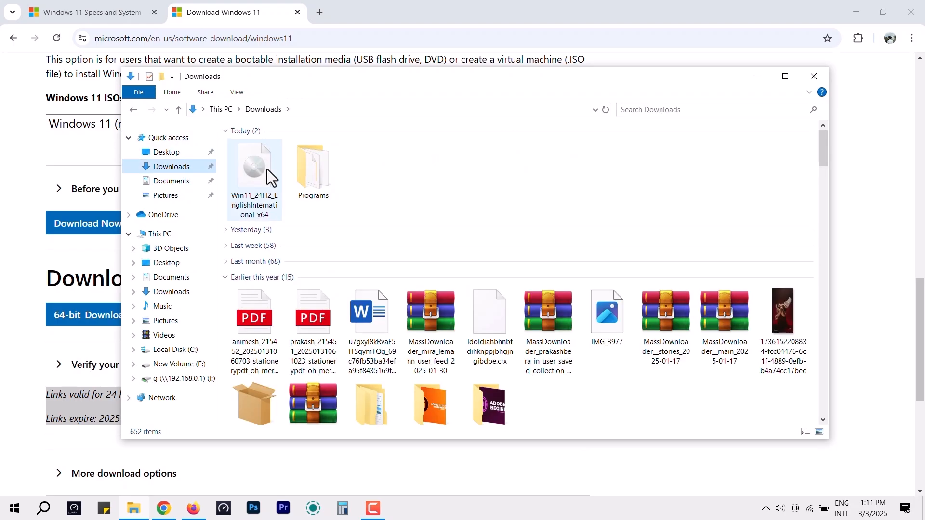
left_click(254, 172)
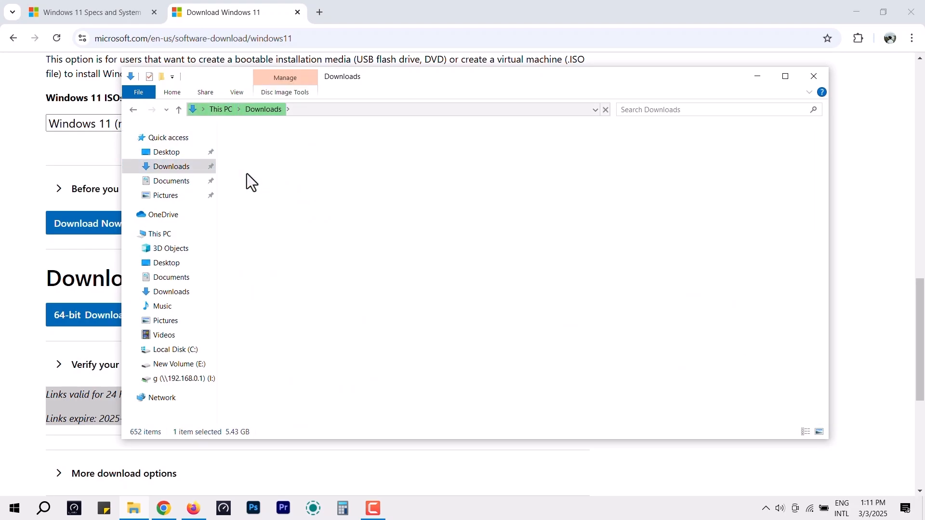
left_click(174, 377)
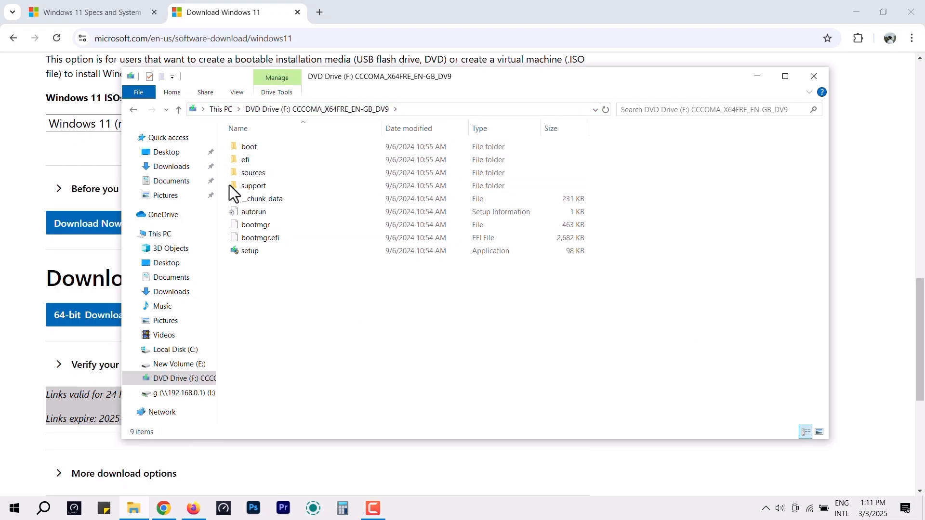
Browse This PC and enter the mounted Windows 11 DVD drive (F:)
left_click(159, 233)
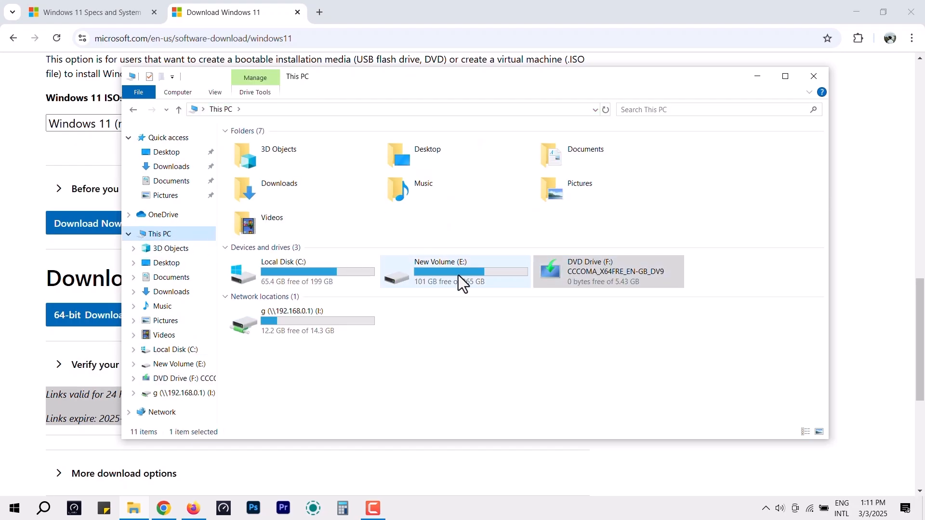
left_click(607, 271)
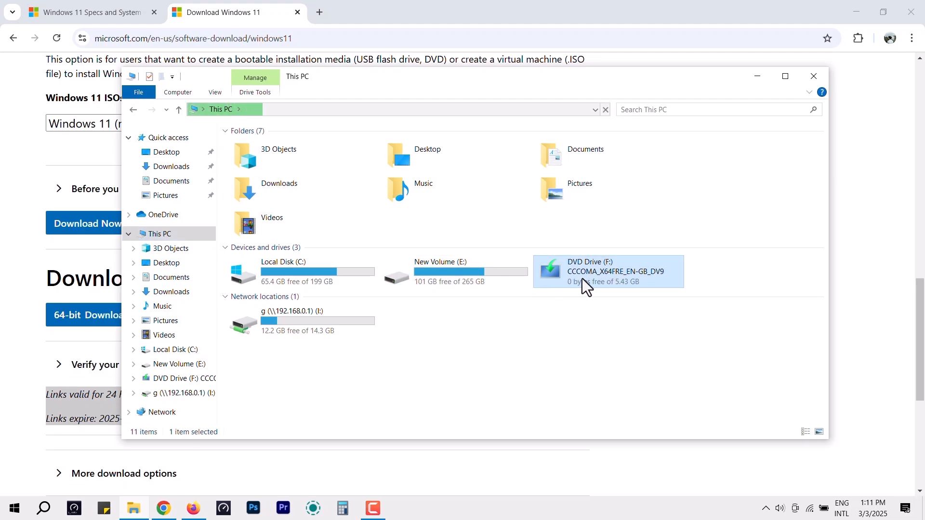
double_click(614, 272)
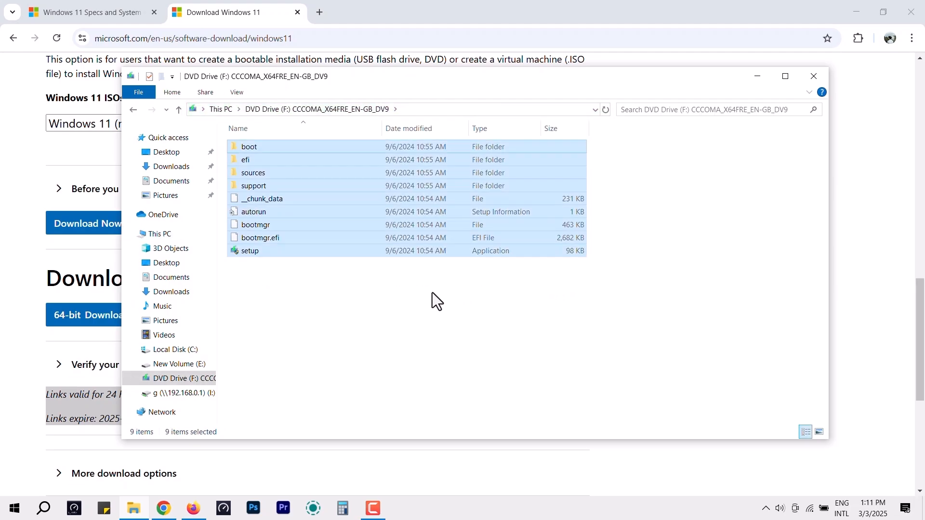
Paste the setup files into the windows 11 folder on New Volume (E:) and return to Chrome
left_click(177, 364)
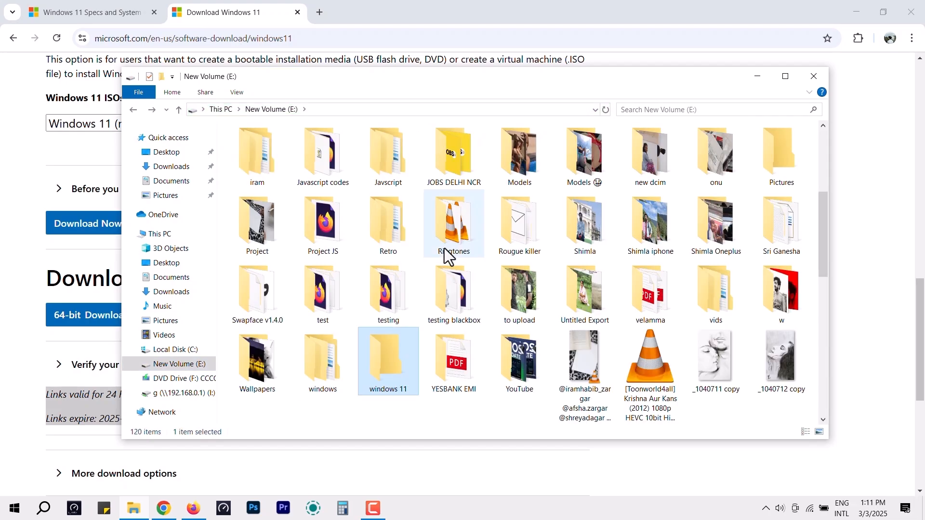
double_click(387, 360)
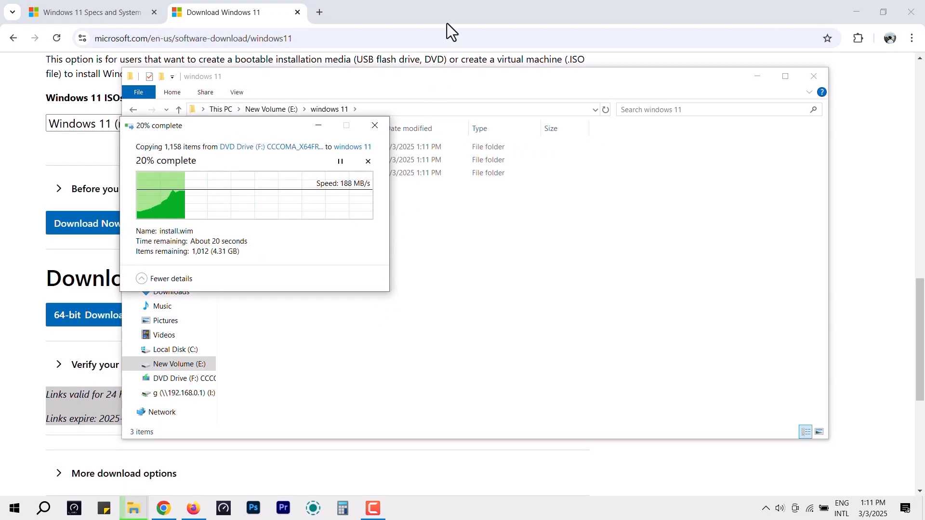
left_click(85, 12)
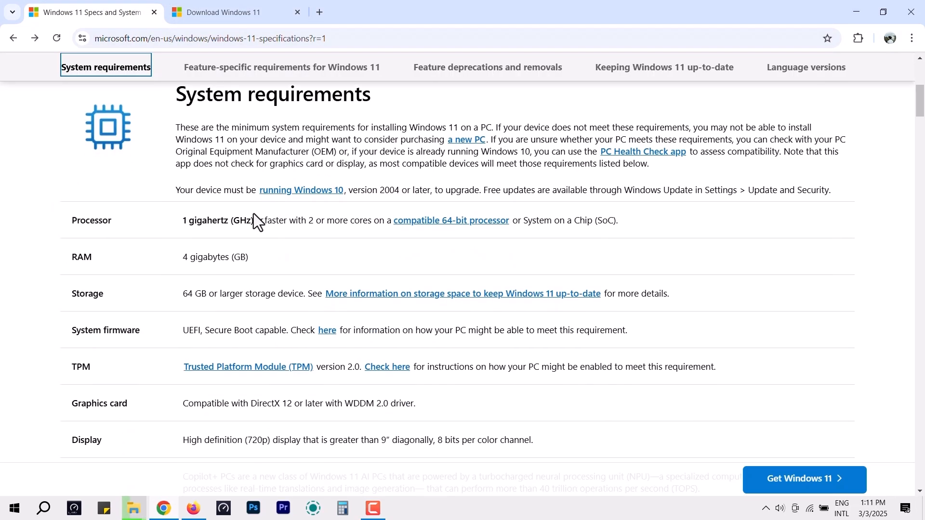
scroll("down", 3)
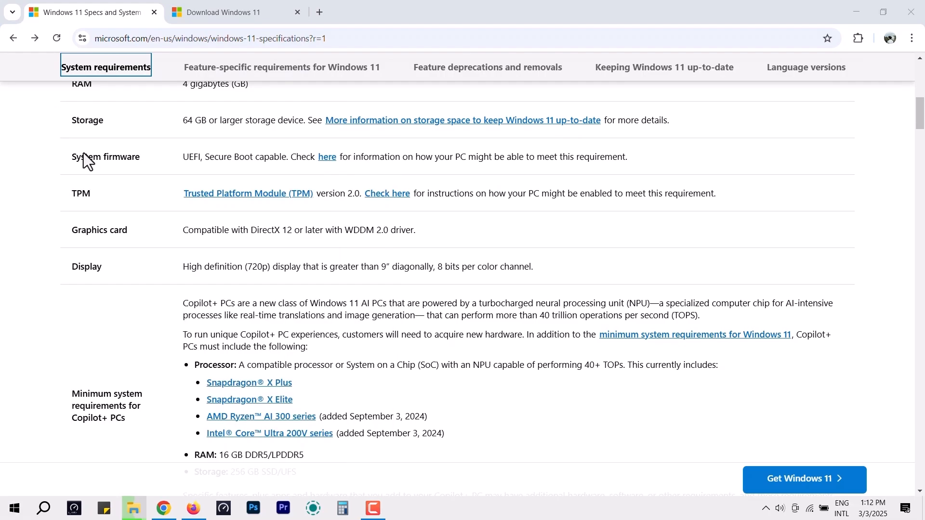
mouse_move(188, 209)
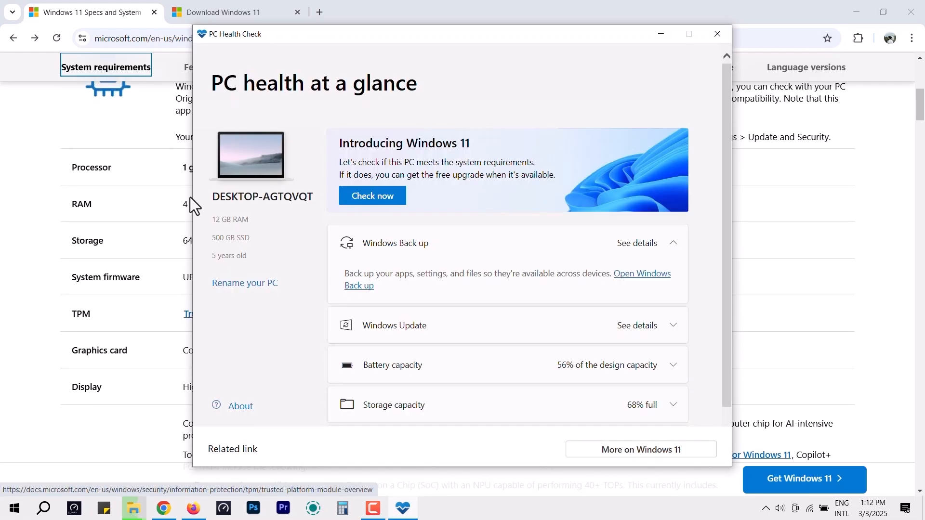
mouse_move(372, 196)
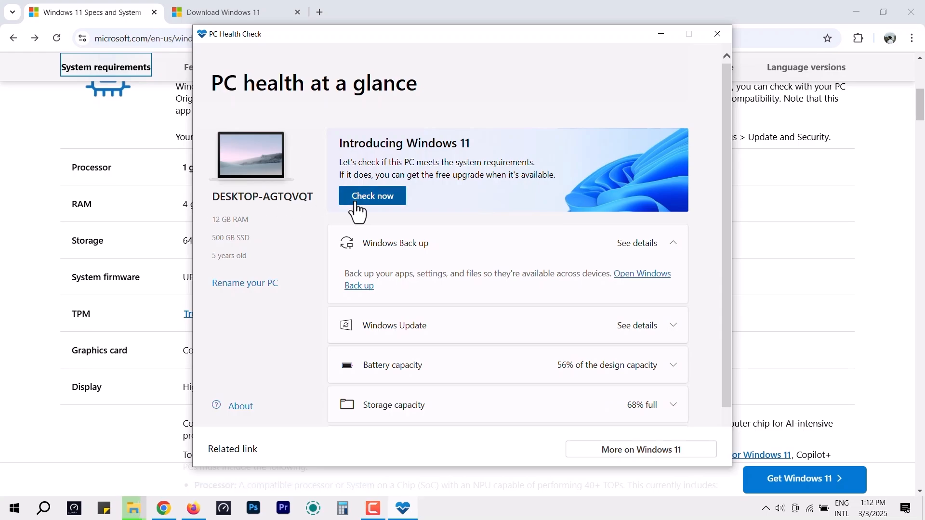
Run PC Health Check and review all results showing the PC fails Secure Boot and processor checks
left_click(372, 196)
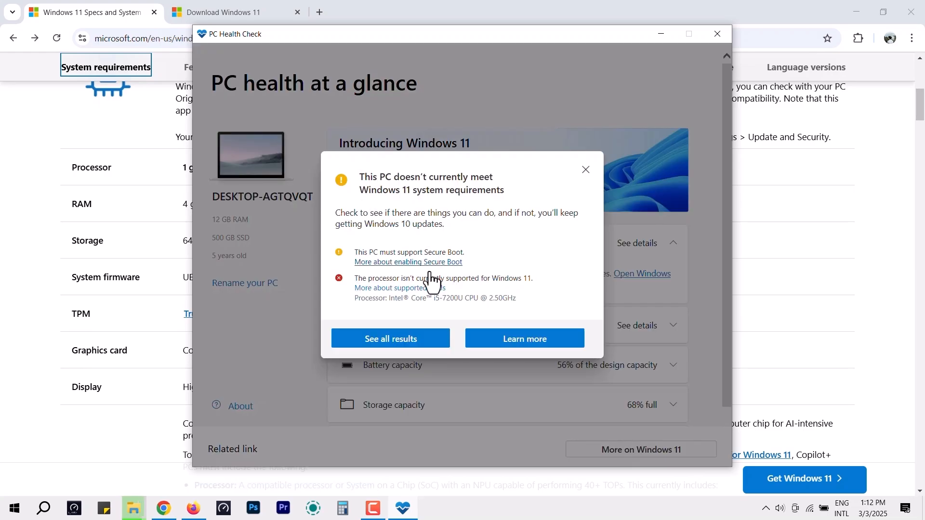
mouse_move(427, 306)
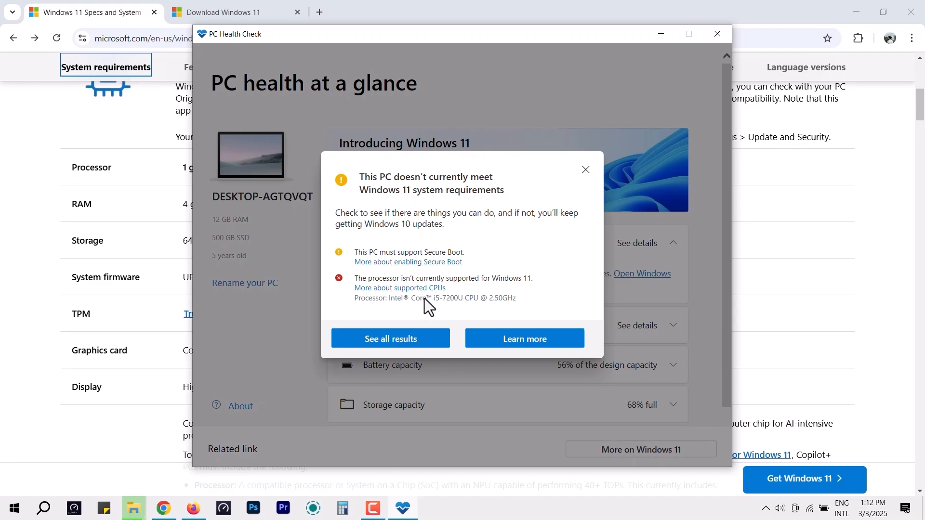
left_click(390, 339)
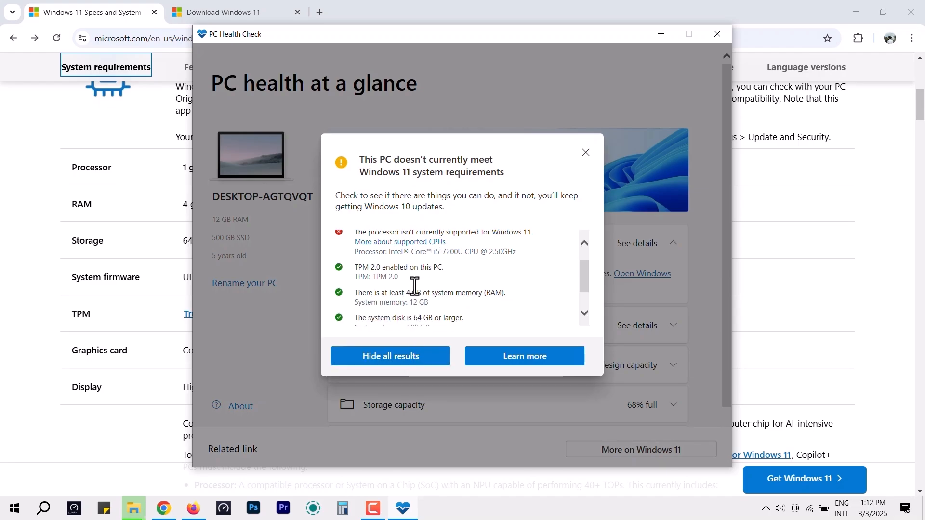
scroll("down", 3)
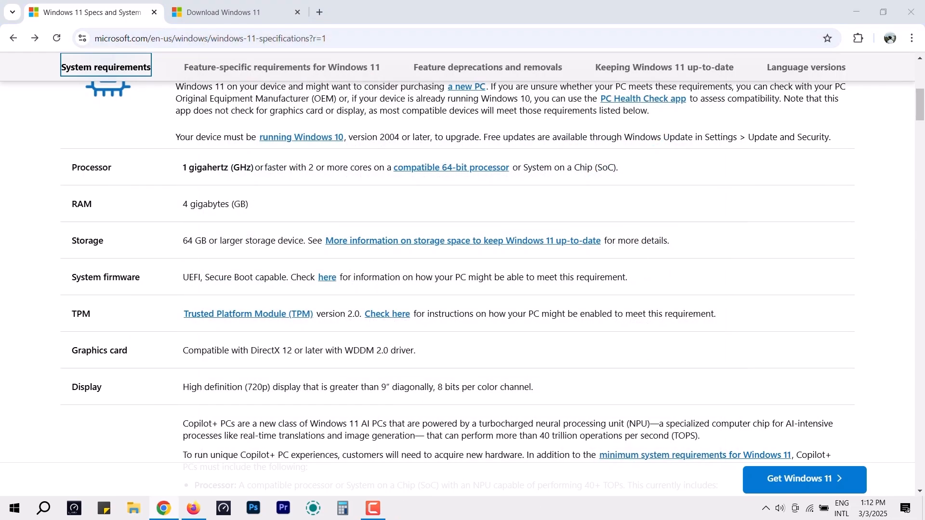
Return to the windows 11 folder on drive E and show its extended context menu
left_click(133, 508)
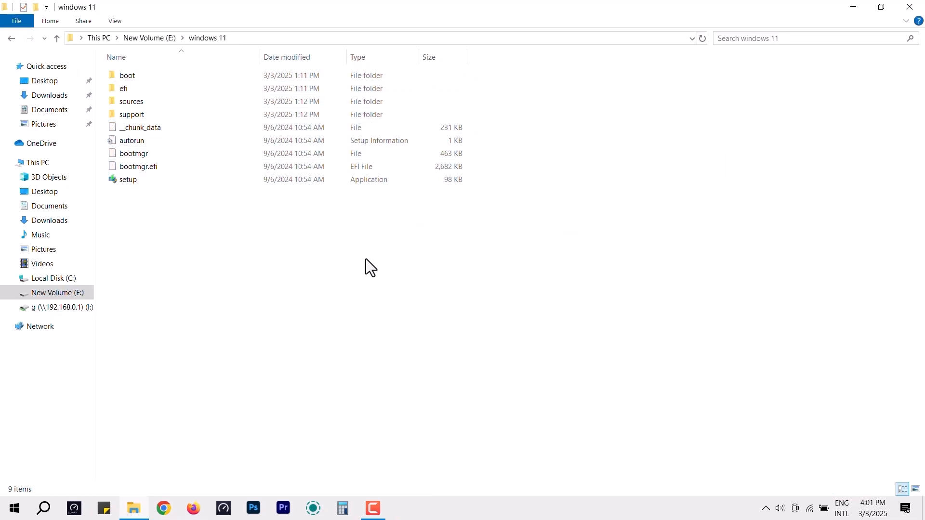
mouse_move(610, 246)
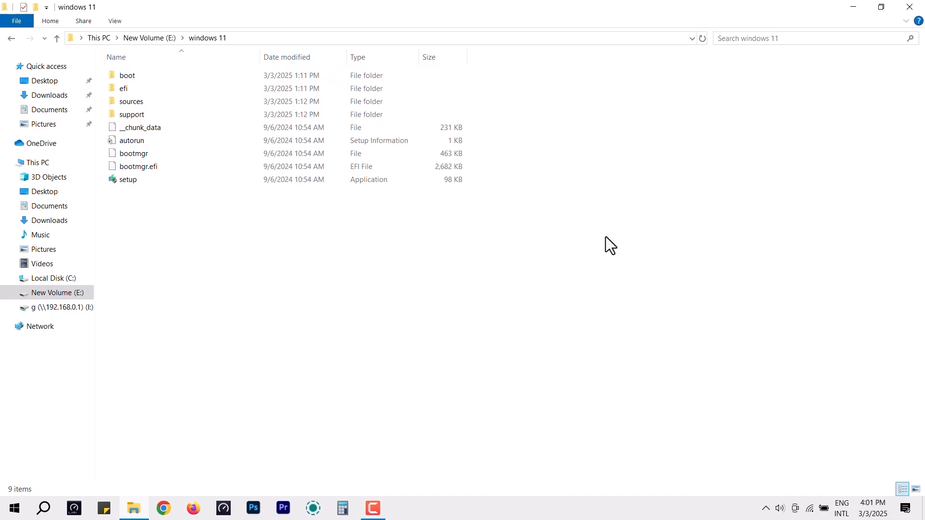
right_click(611, 244)
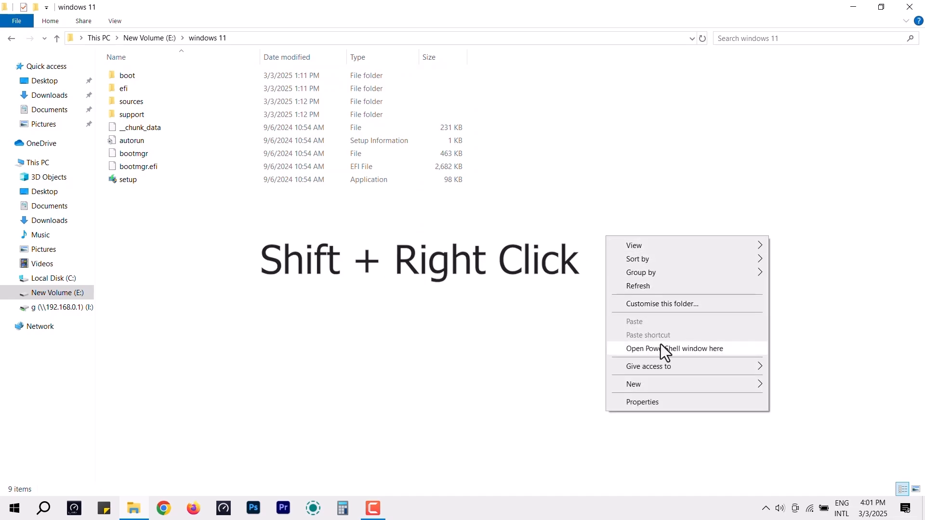
Launch PowerShell in E:\windows 11, change into the sources folder and list its files
left_click(675, 348)
type("dir")
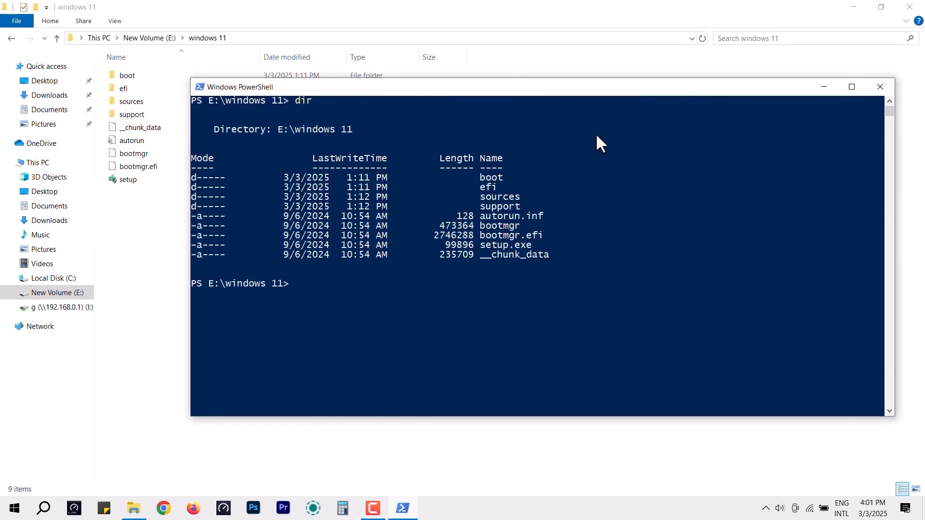
type("cd source")
type("dir")
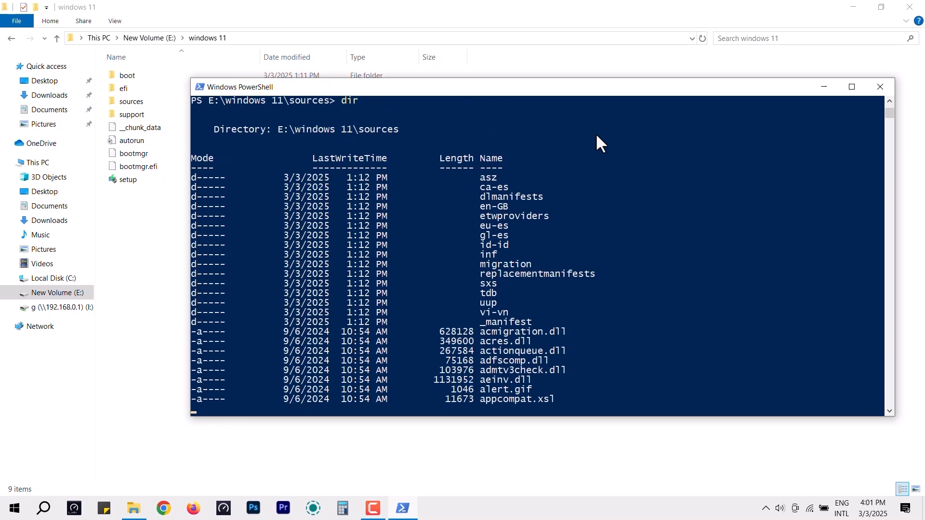
scroll("down", 3)
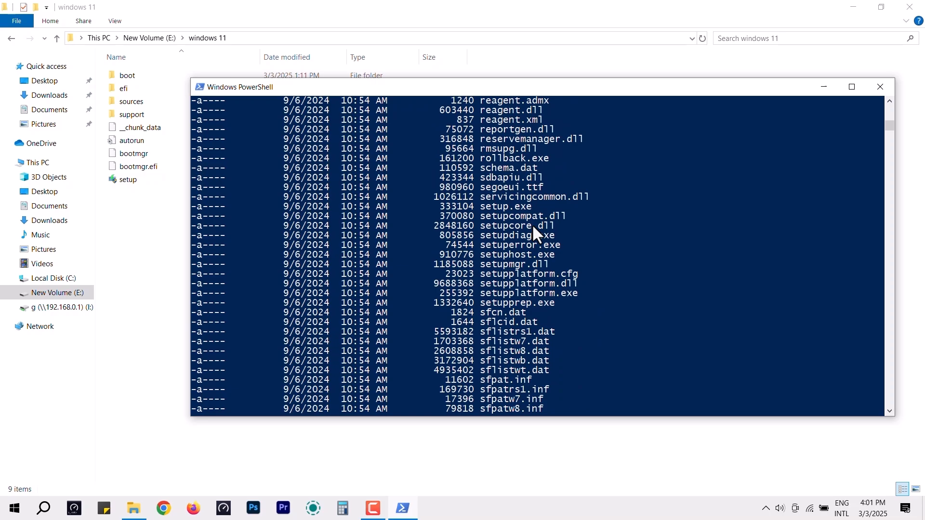
mouse_move(480, 316)
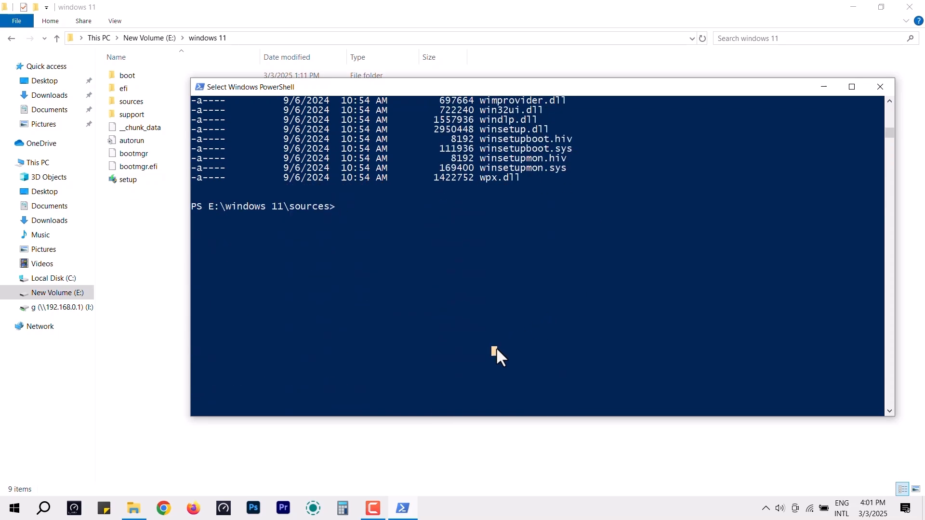
Run setupprep /product server from the sources folder to start Windows Server Setup
type("setruppre")
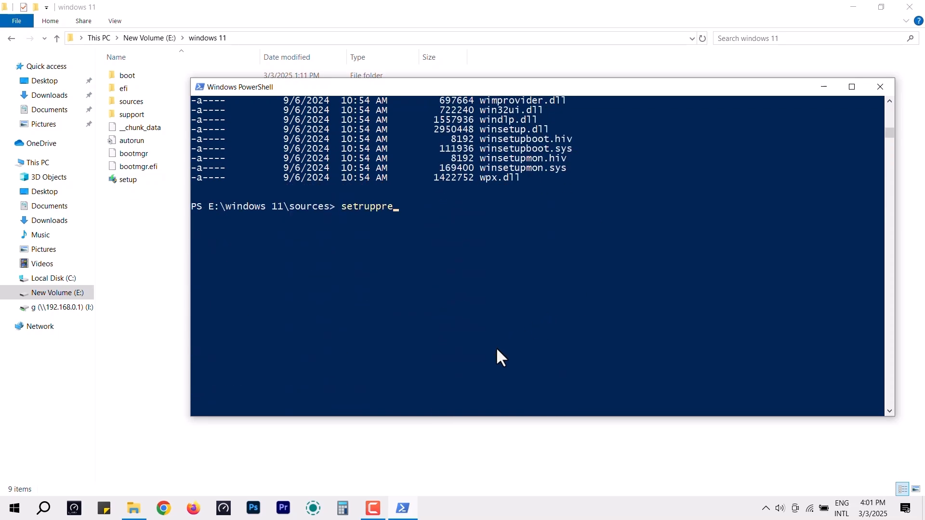
key("BackSpace")
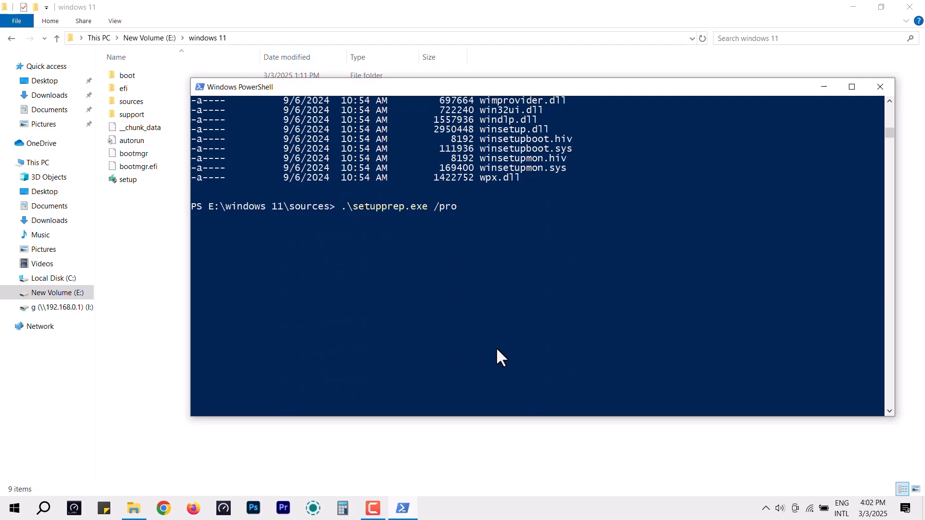
type("duct")
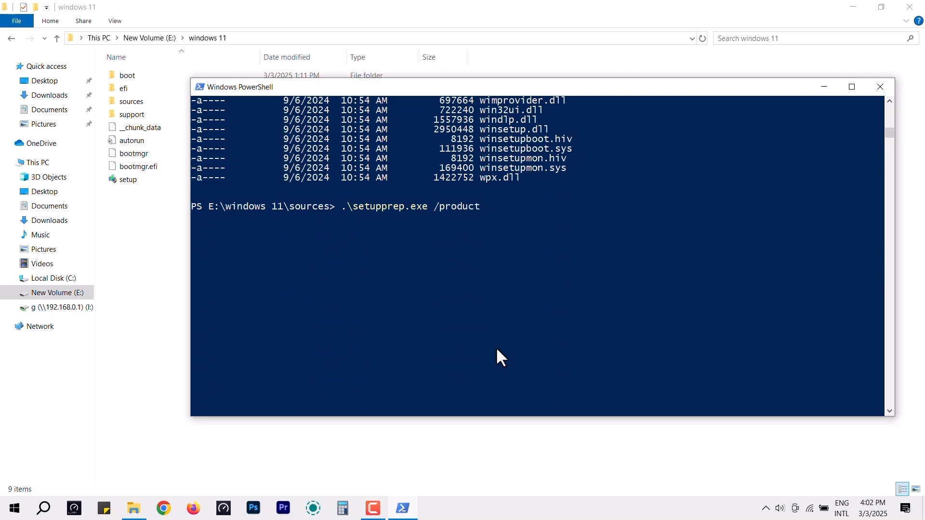
type("server")
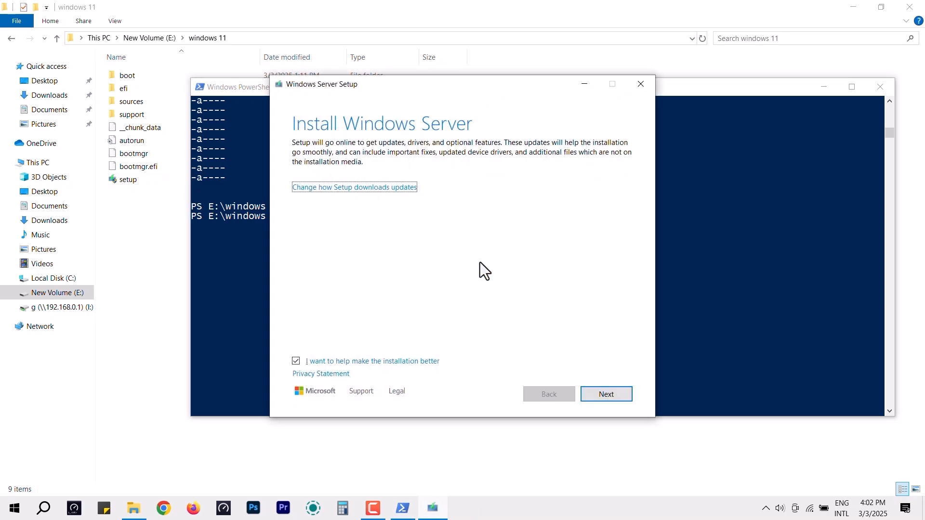
Skip update downloads, accept the licence terms and keep files, settings and apps
left_click(295, 360)
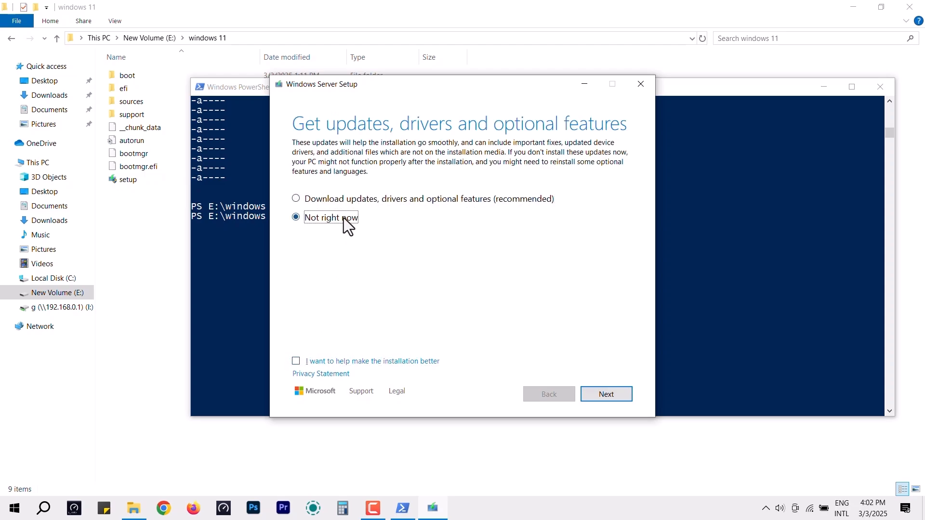
left_click(605, 394)
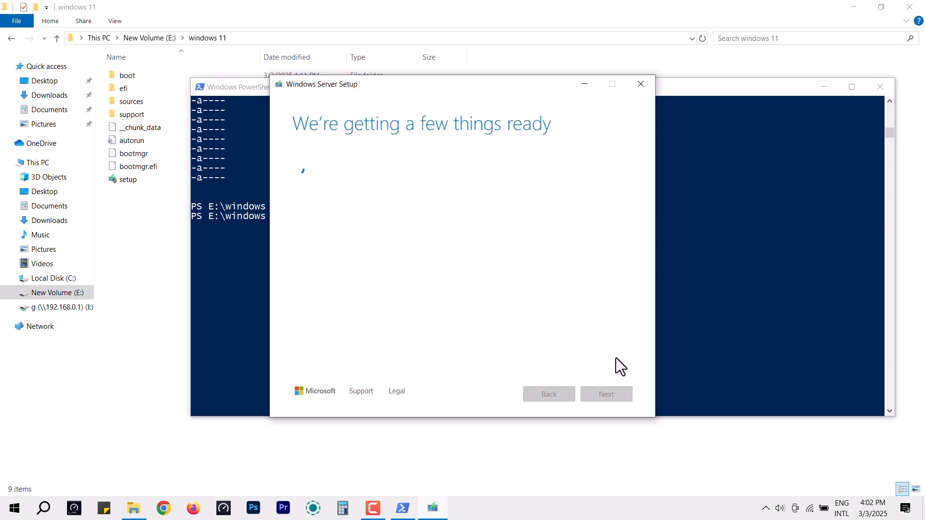
mouse_move(598, 288)
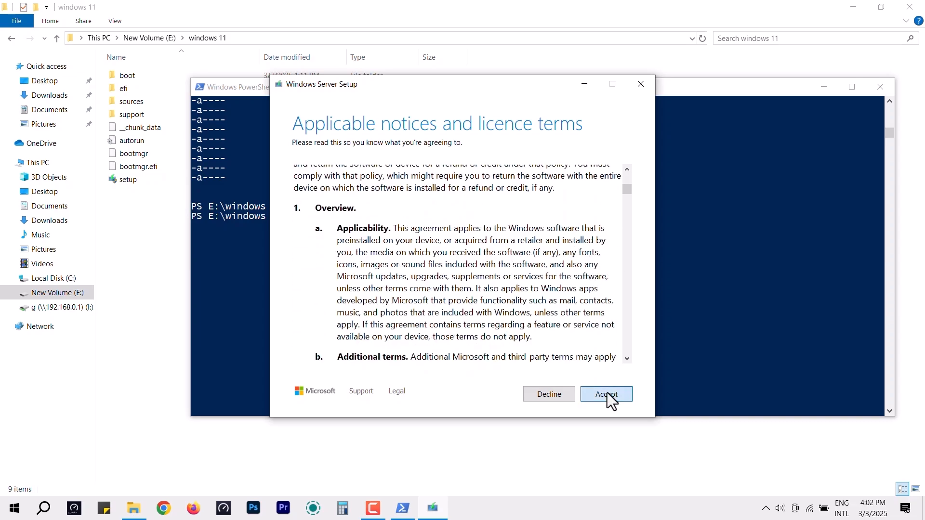
left_click(605, 393)
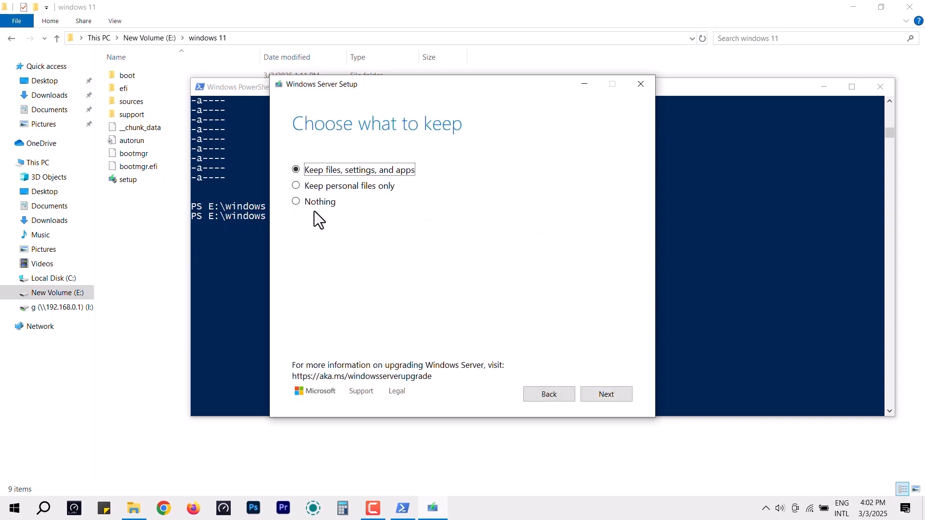
mouse_move(336, 189)
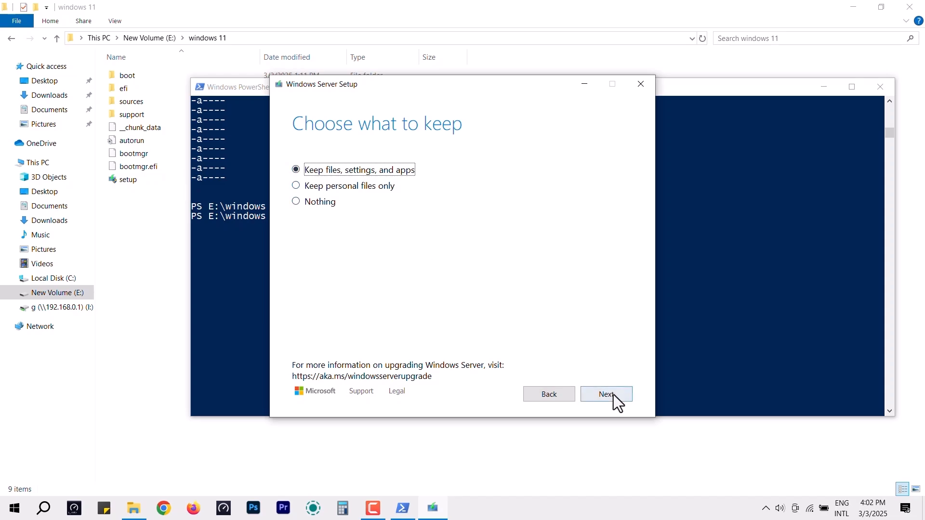
left_click(605, 394)
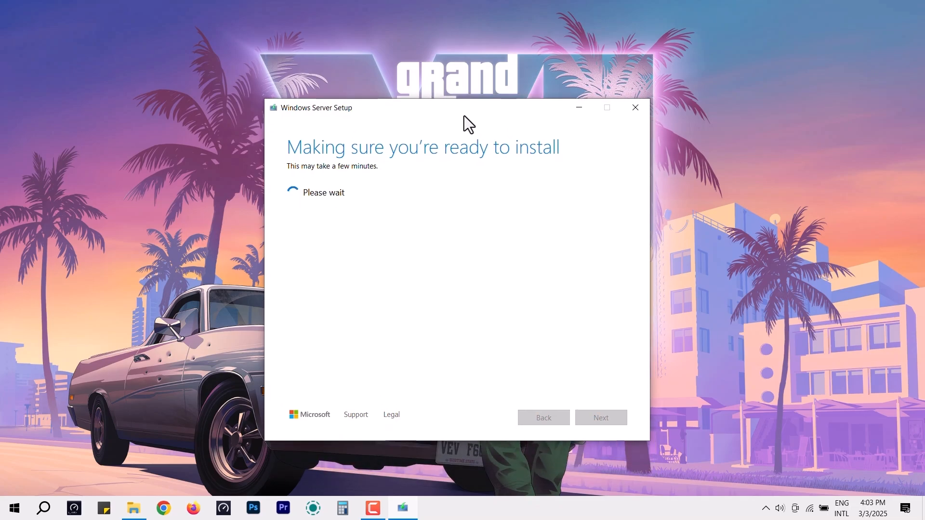
mouse_move(377, 435)
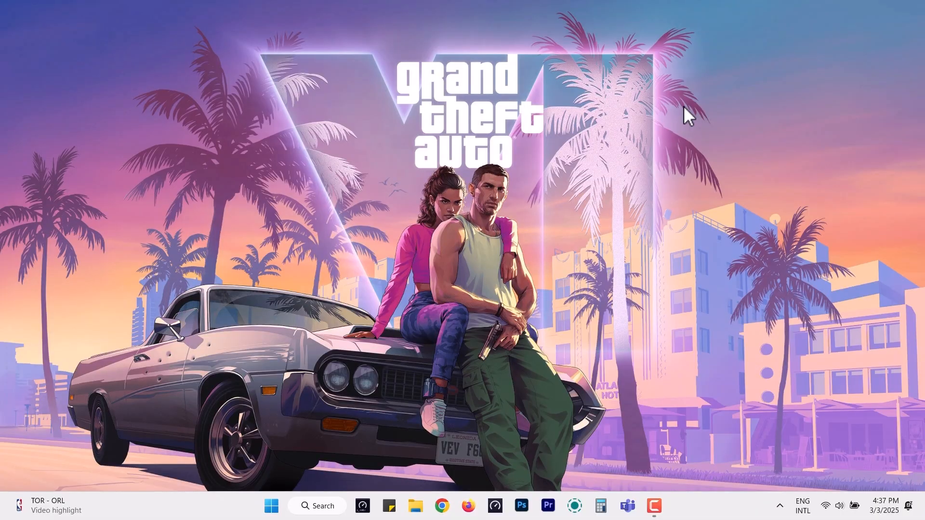
mouse_move(624, 196)
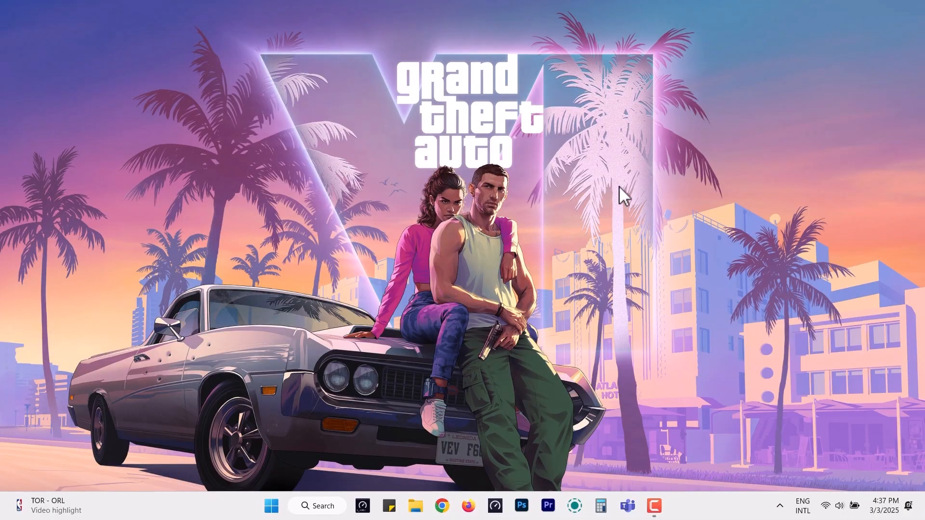
Show the Start menu with pinned apps on the upgraded Windows 11 desktop
left_click(271, 506)
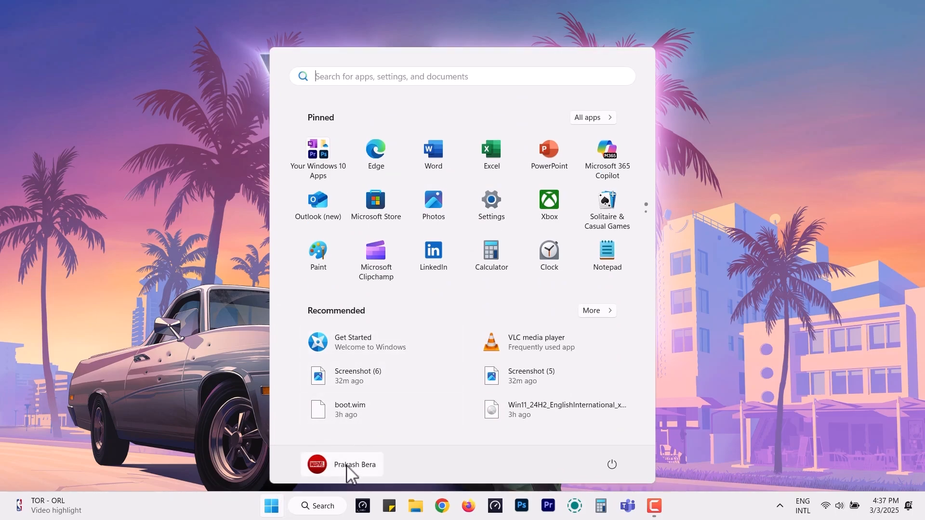
left_click(341, 465)
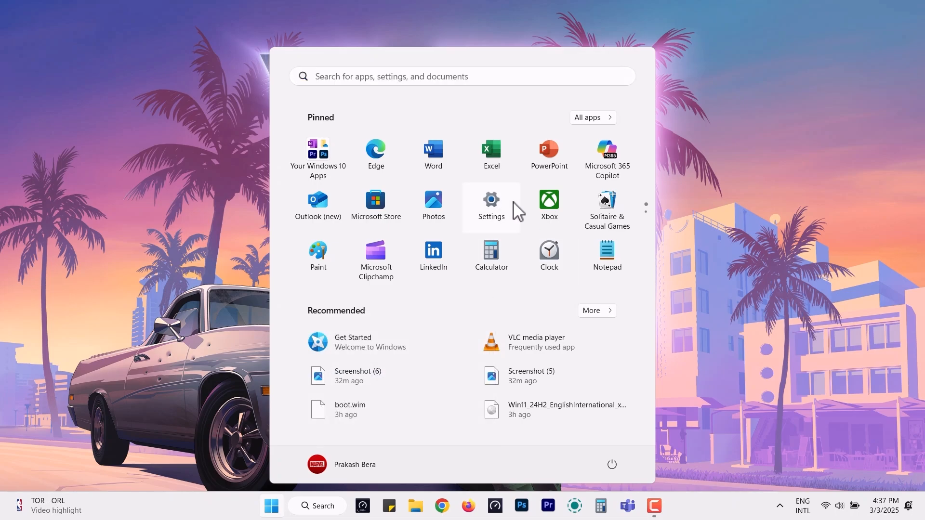
View Settings > System > About confirming Windows 11 Pro 24H2, build 26100.1742
left_click(491, 203)
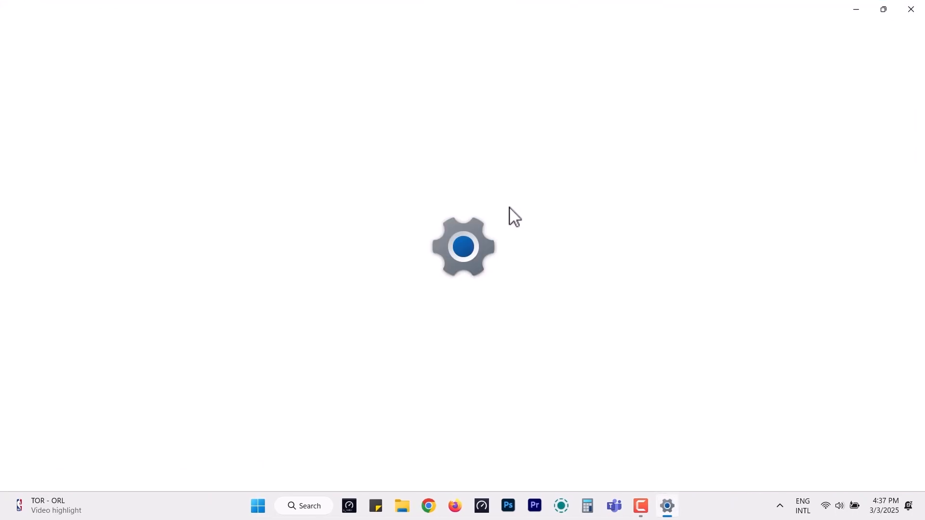
left_click(665, 511)
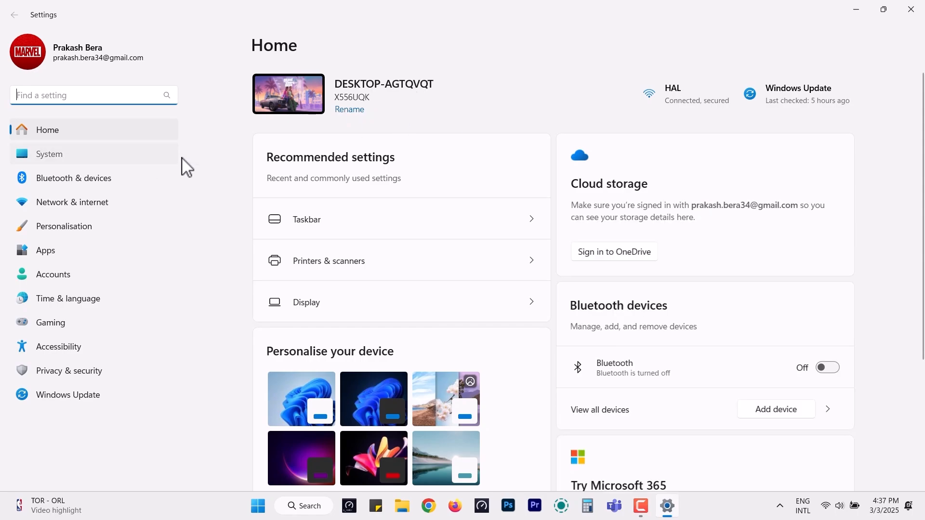
left_click(49, 154)
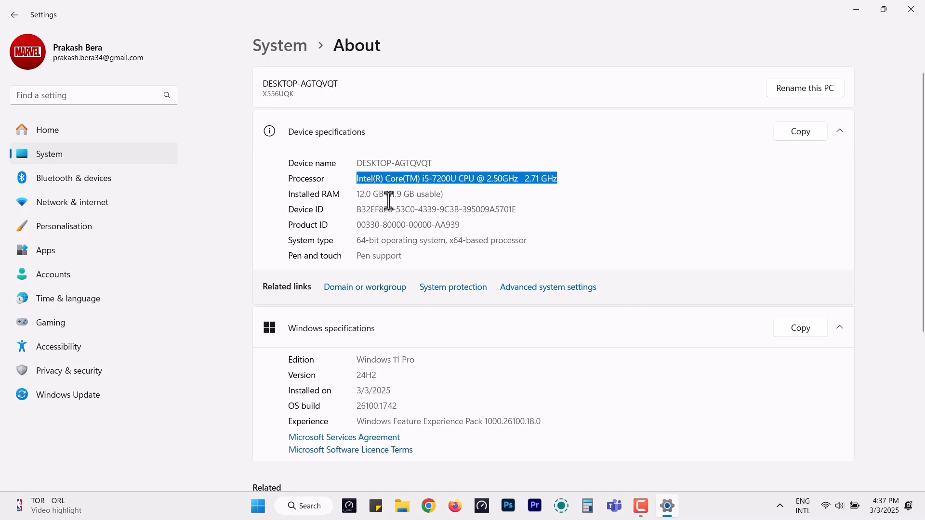
left_click(600, 184)
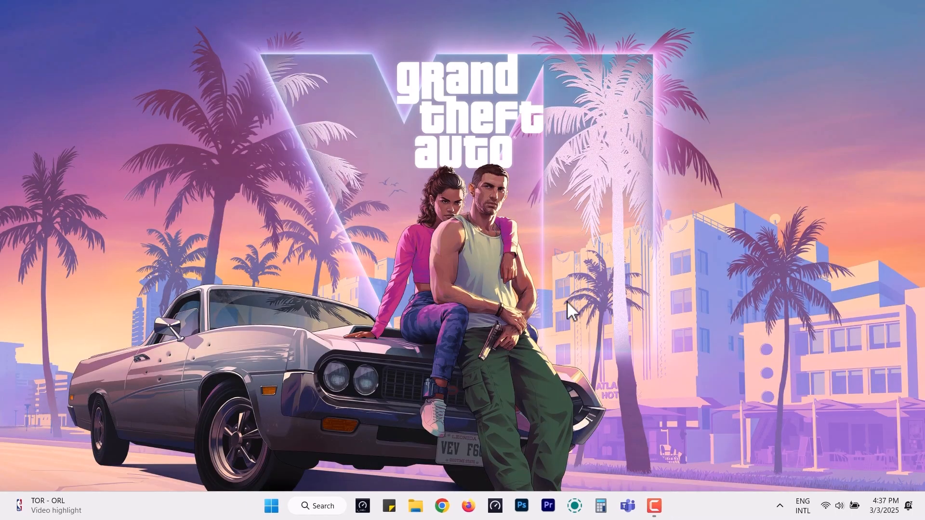
mouse_move(493, 488)
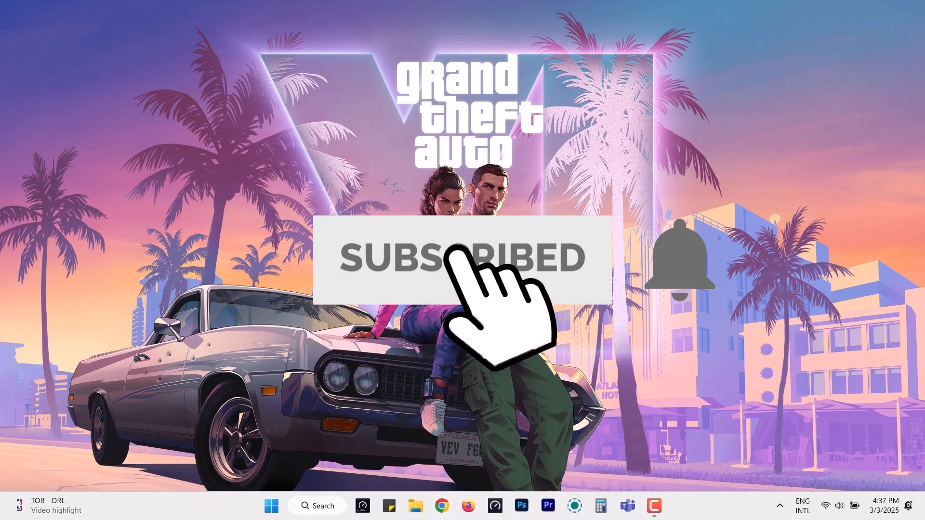
Launch File Explorer from the taskbar, landing on its Home page with quick access folders
left_click(415, 506)
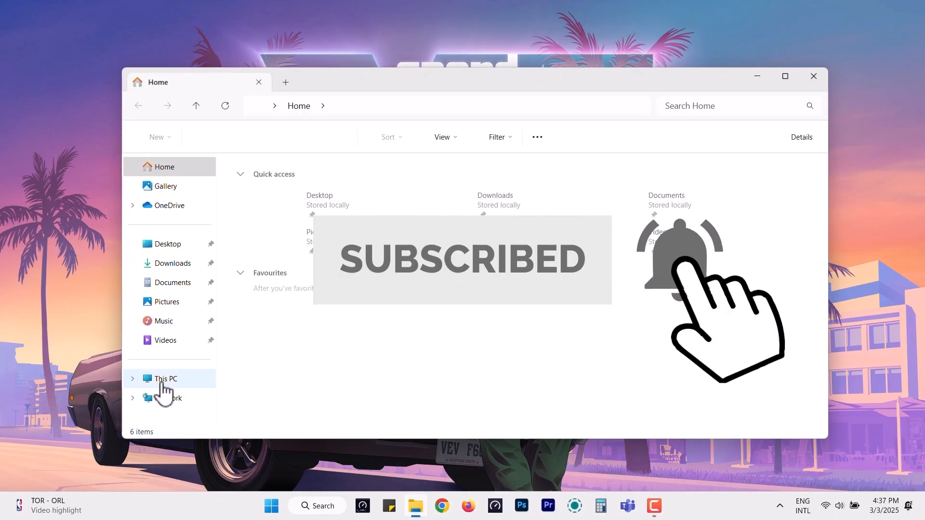